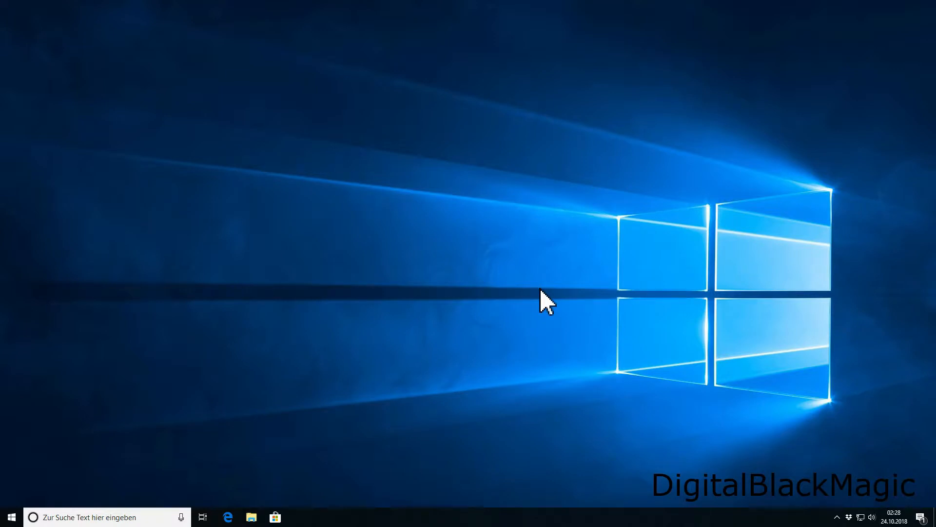
Step: Sign in to the UniFi Controller from the Cloud Key page and reach the dashboard
left_click(323, 517)
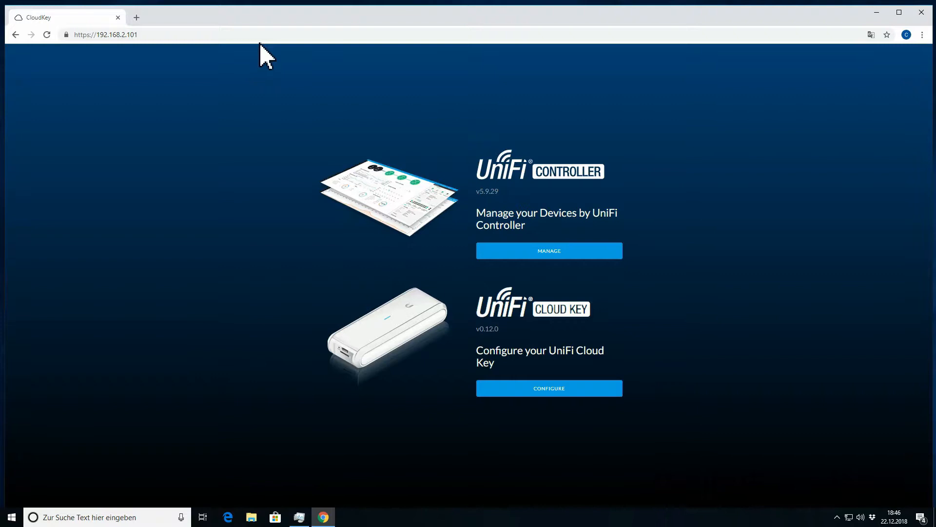
left_click(548, 251)
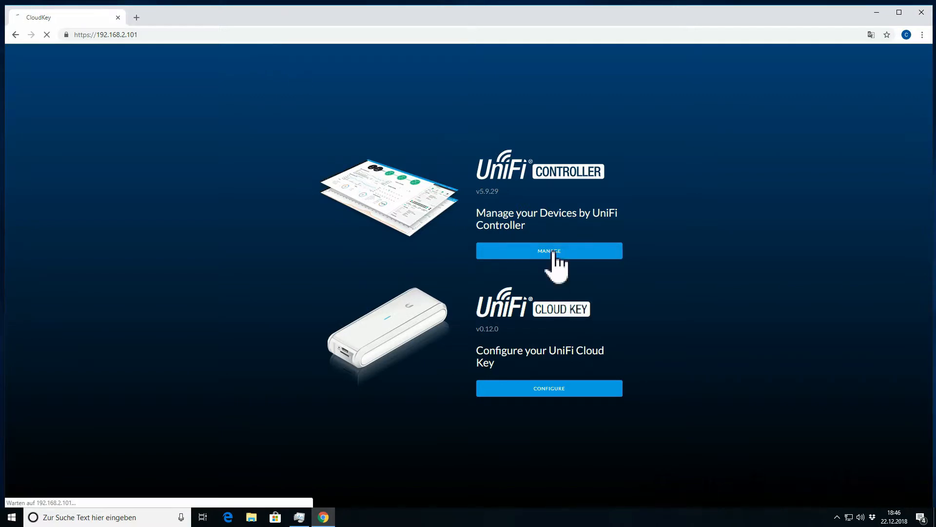
left_click(547, 250)
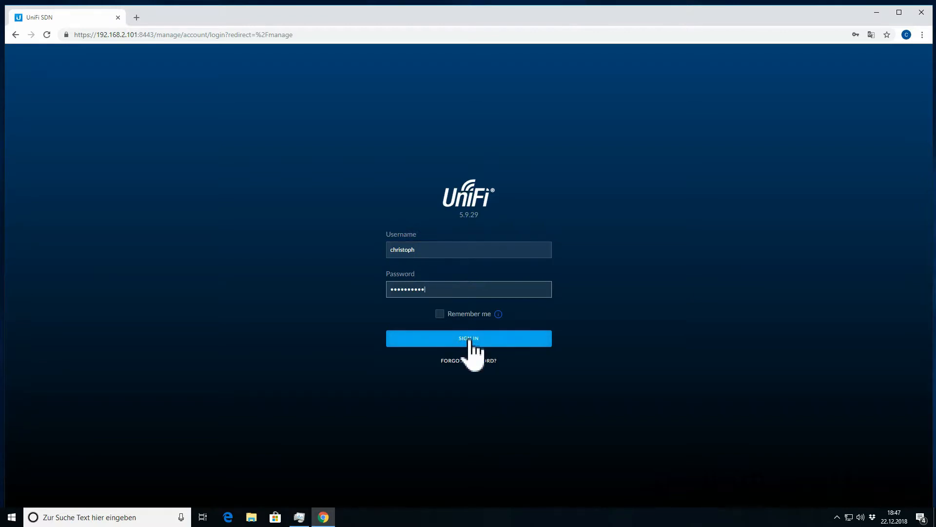
left_click(468, 338)
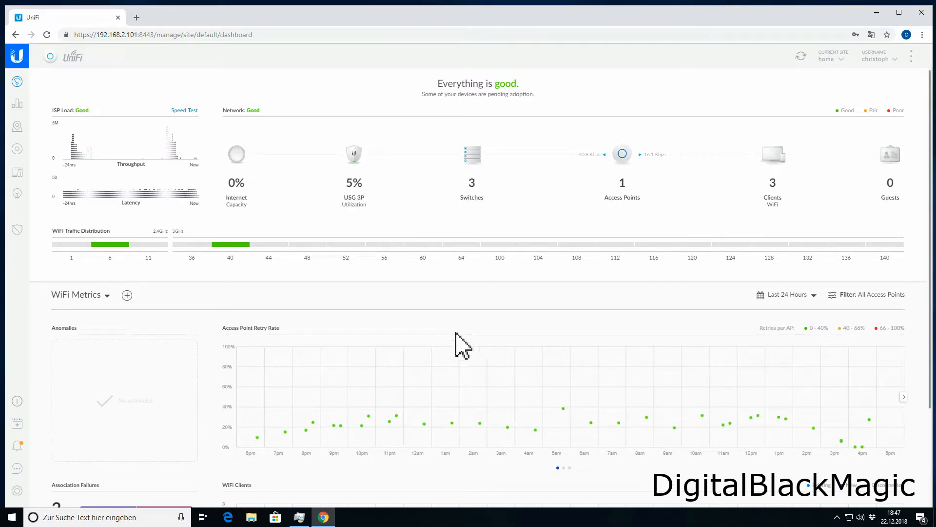
mouse_move(17, 171)
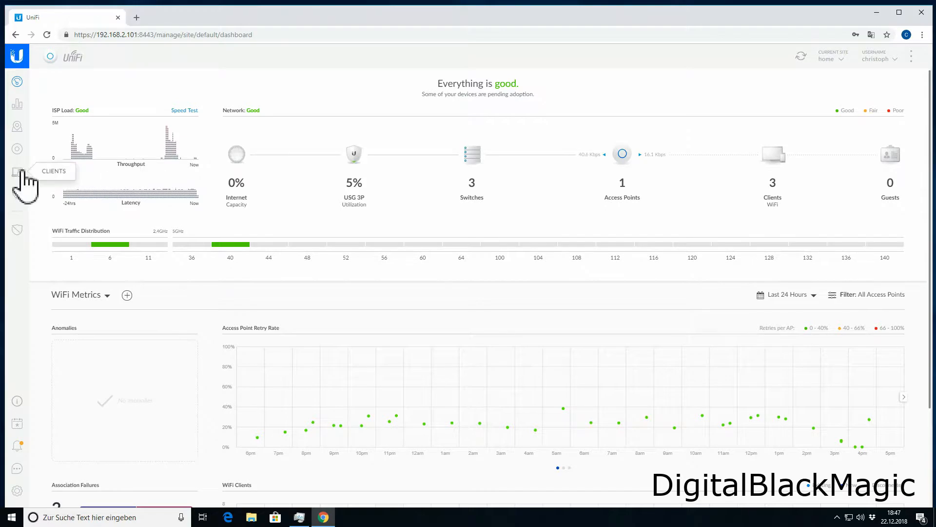
Step: Adopt the pending UniFi AP-HD from the Devices list so it shows as connected
left_click(16, 148)
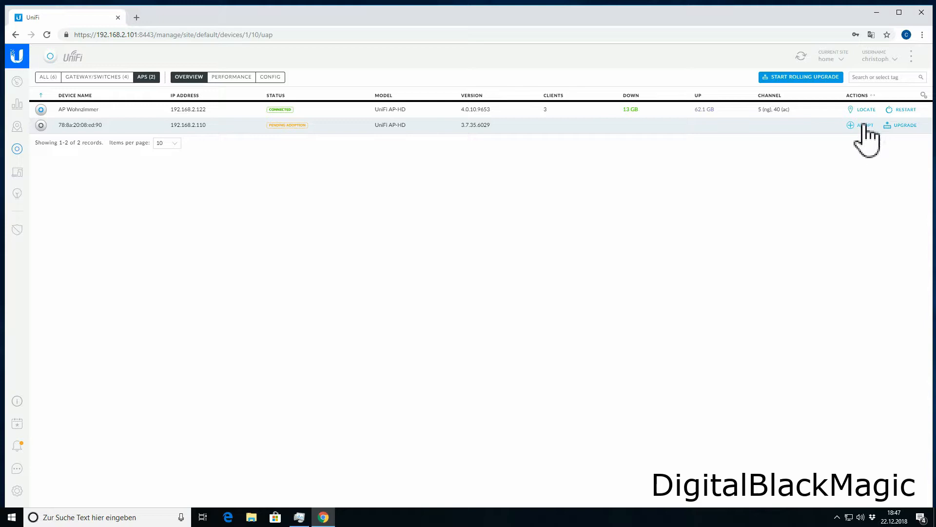
left_click(861, 124)
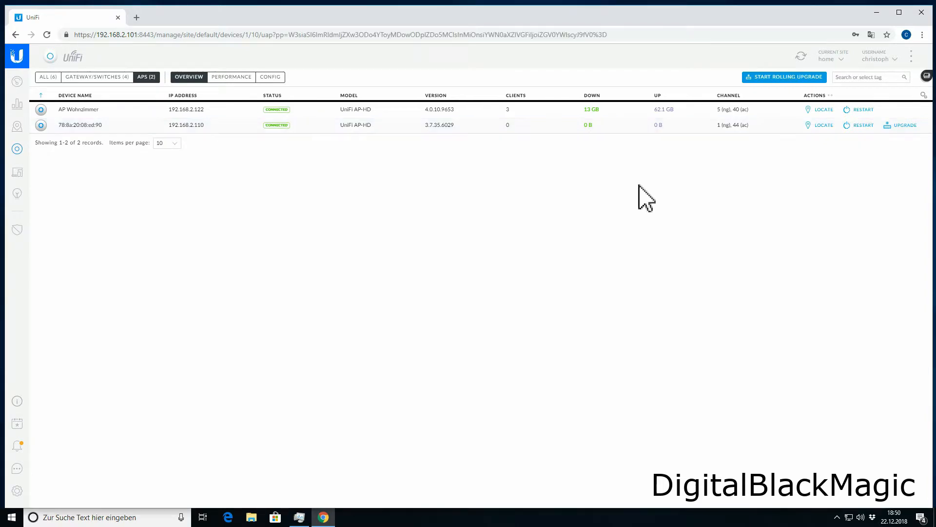
mouse_move(17, 126)
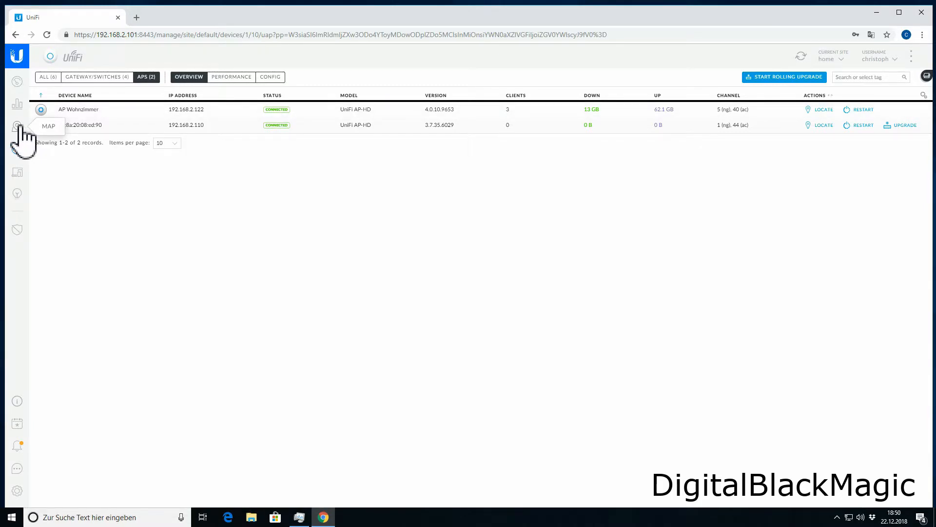
left_click(17, 126)
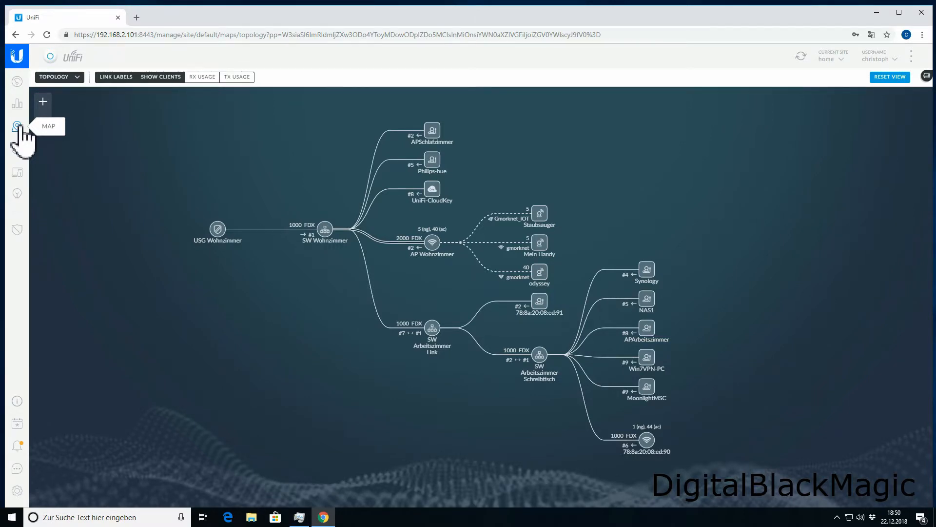
left_click(16, 126)
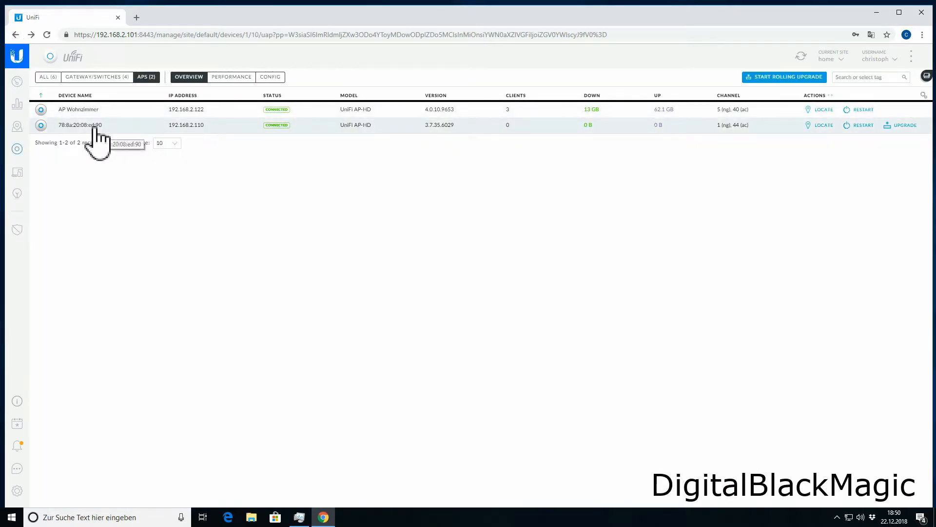
Step: Set the new access point's alias to 'AP Arbeitszimmer' in its Config settings and save
left_click(79, 125)
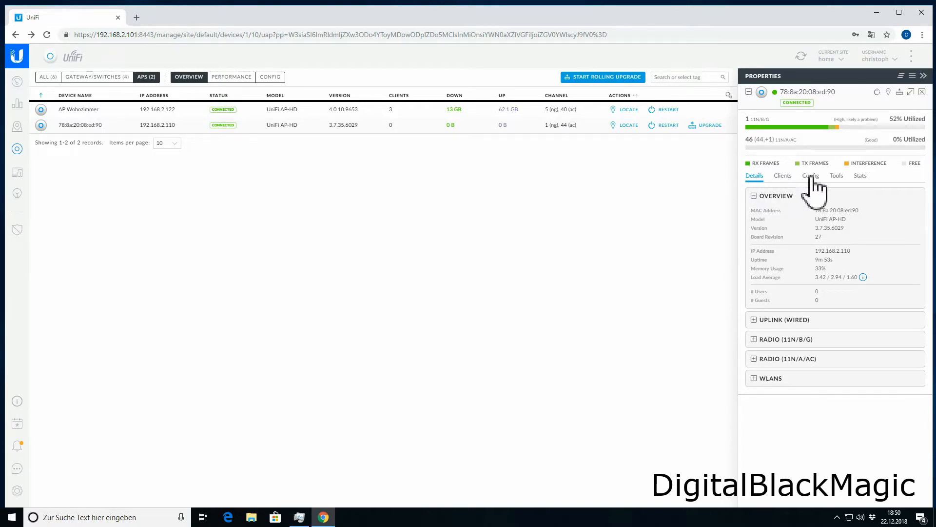
left_click(809, 174)
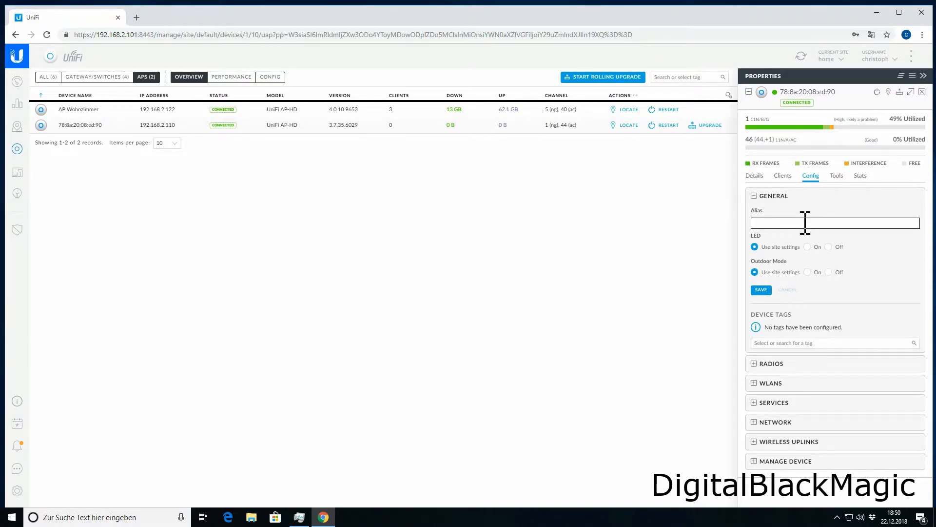
type("Arbeitszimmer")
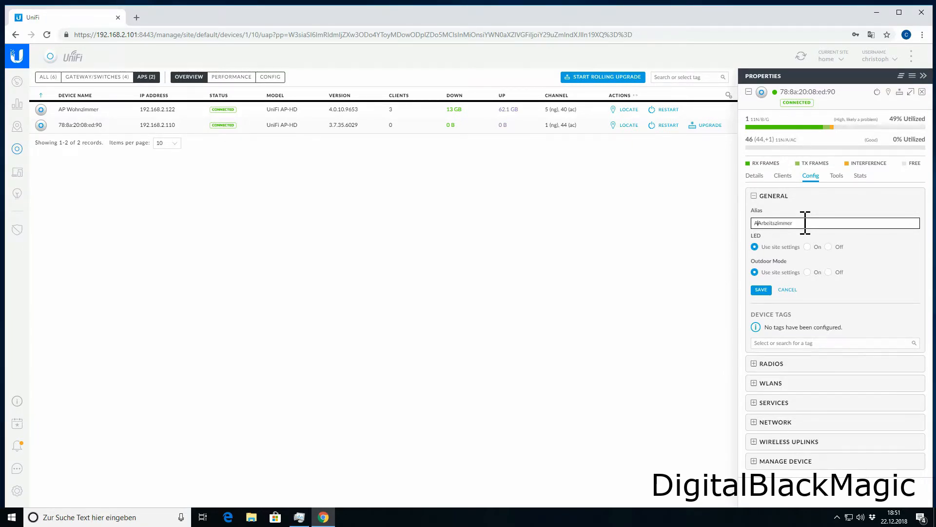
type("P")
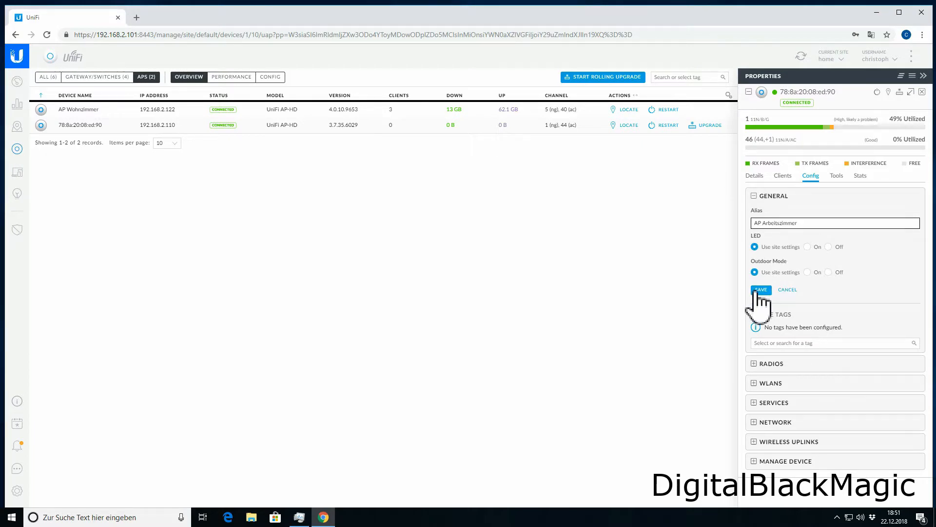
left_click(761, 290)
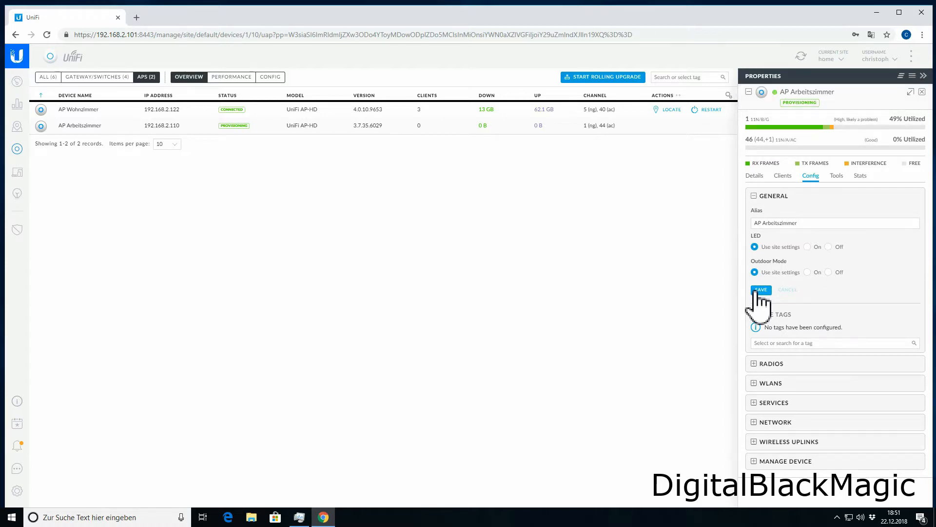
Step: Confirm the firmware upgrade of AP Arbeitszimmer to version 4.0.10.9653
left_click(923, 92)
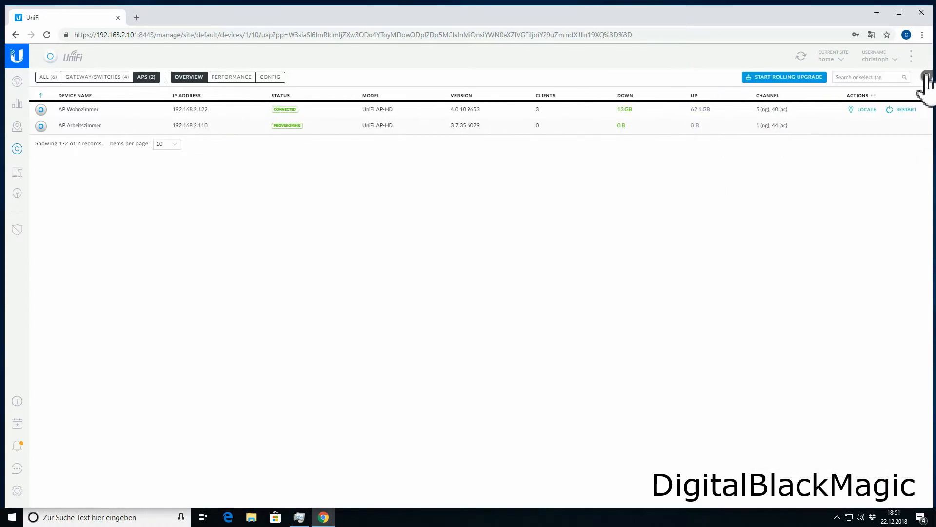
mouse_move(728, 126)
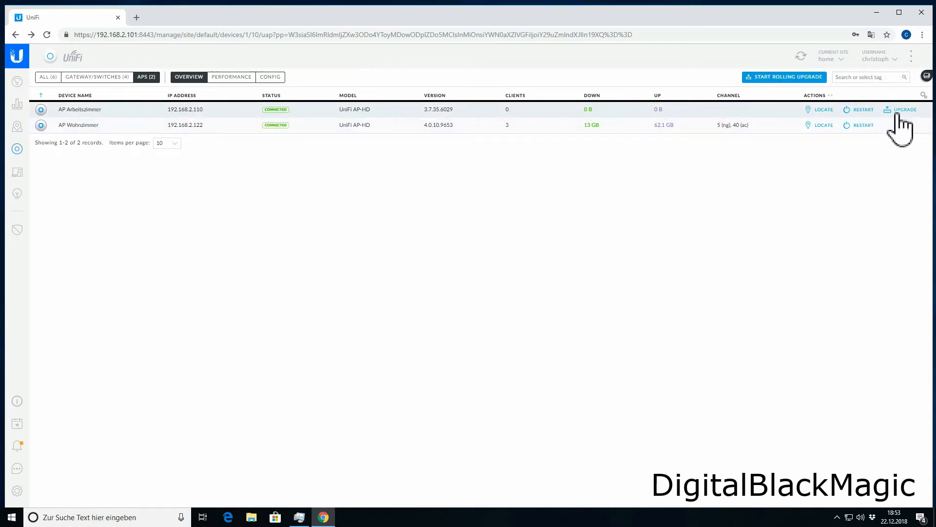
left_click(903, 109)
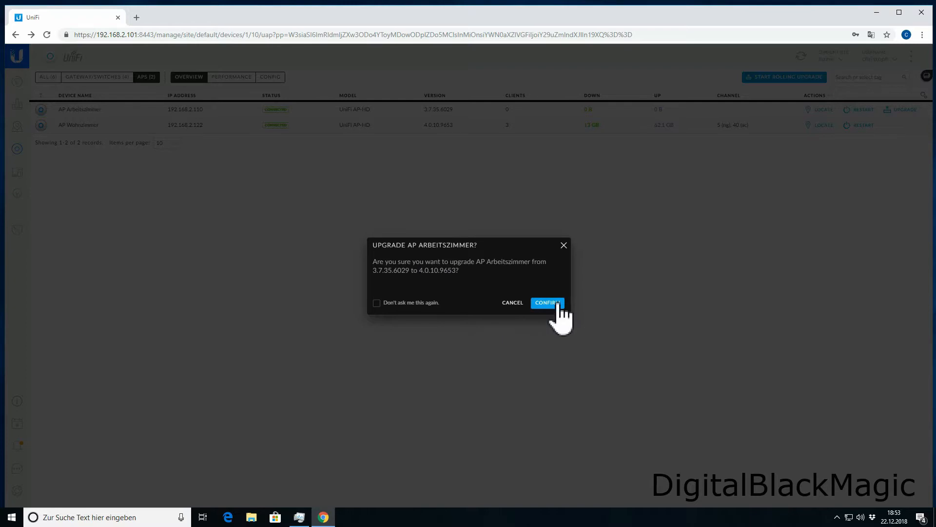
left_click(546, 303)
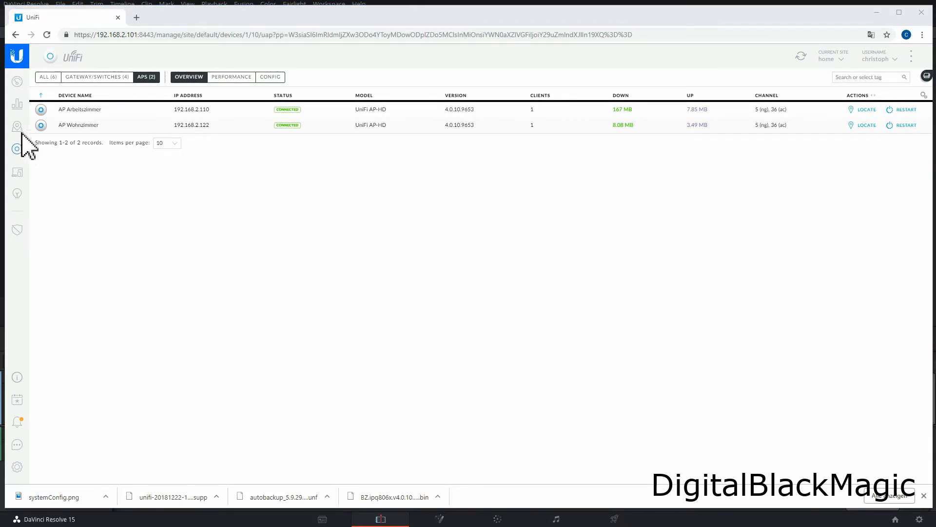
left_click(16, 126)
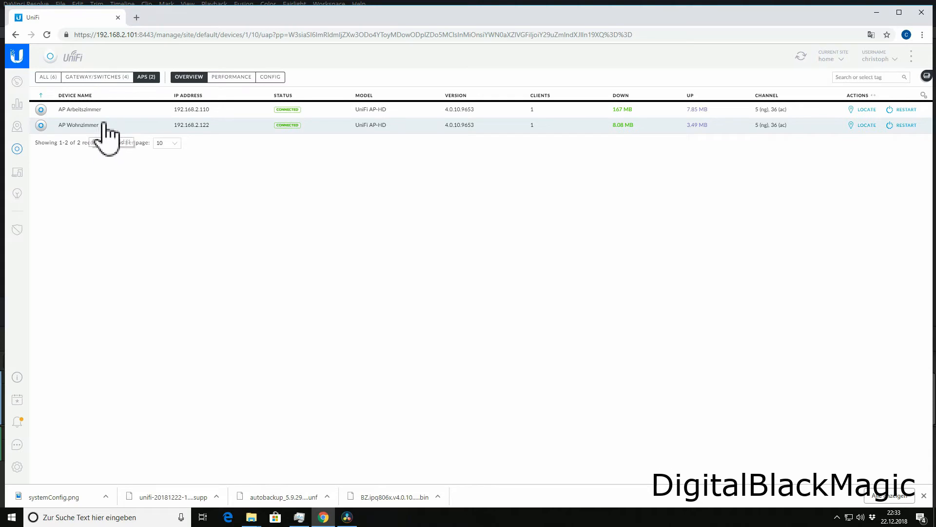
Step: Enable port aggregation under AP Arbeitszimmer's Network settings
left_click(79, 109)
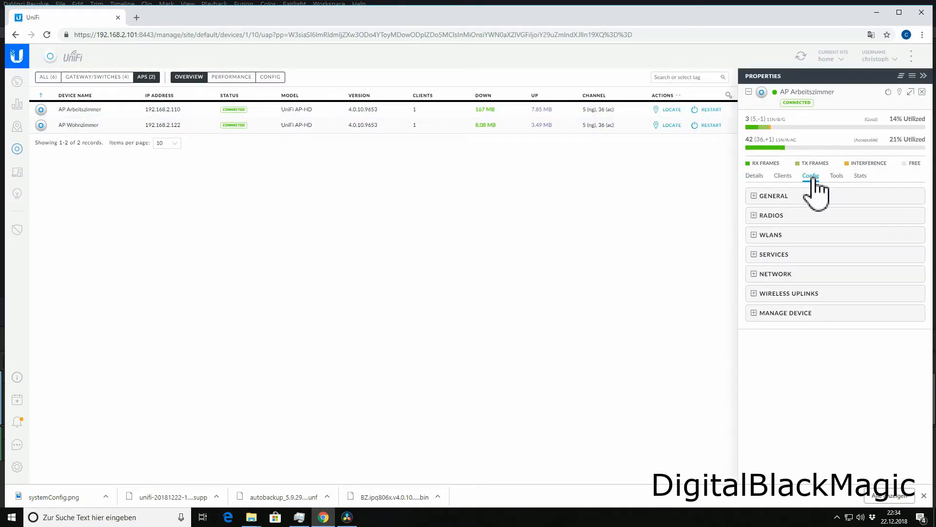
left_click(810, 174)
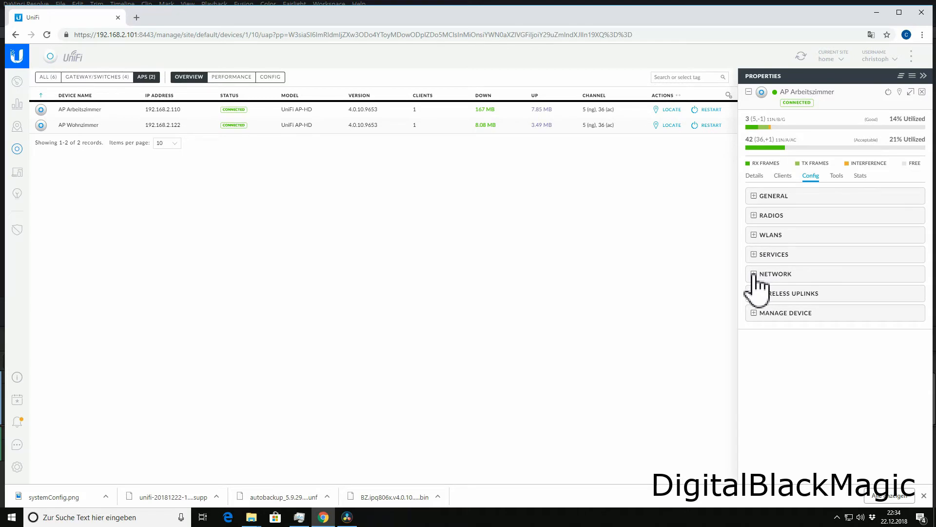
left_click(770, 273)
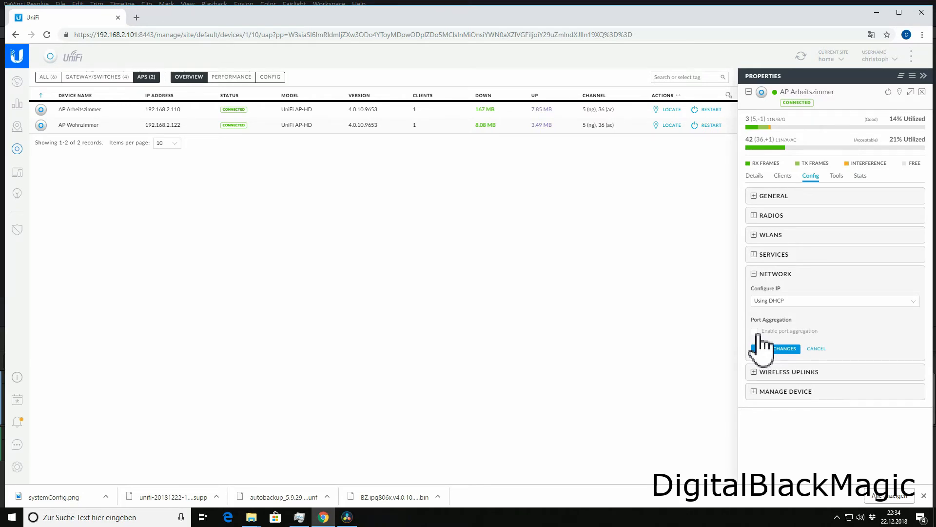
left_click(756, 331)
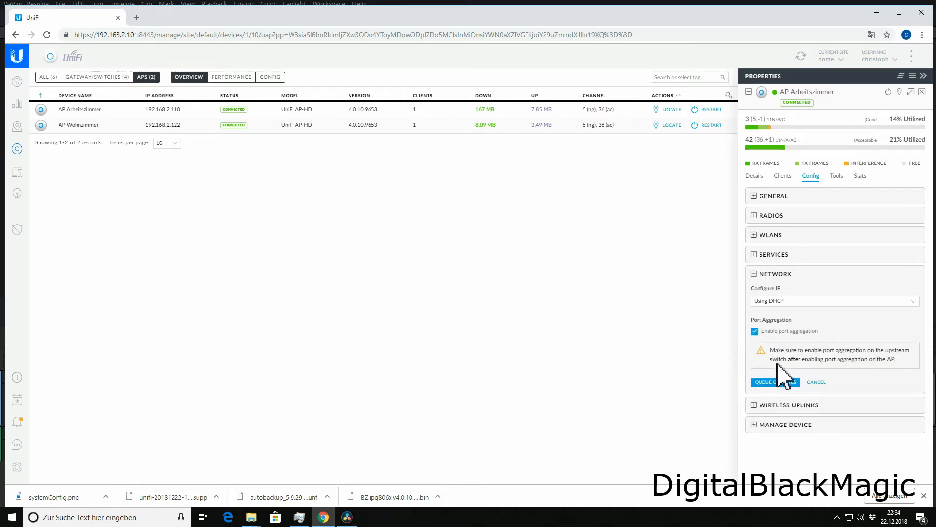
mouse_move(854, 380)
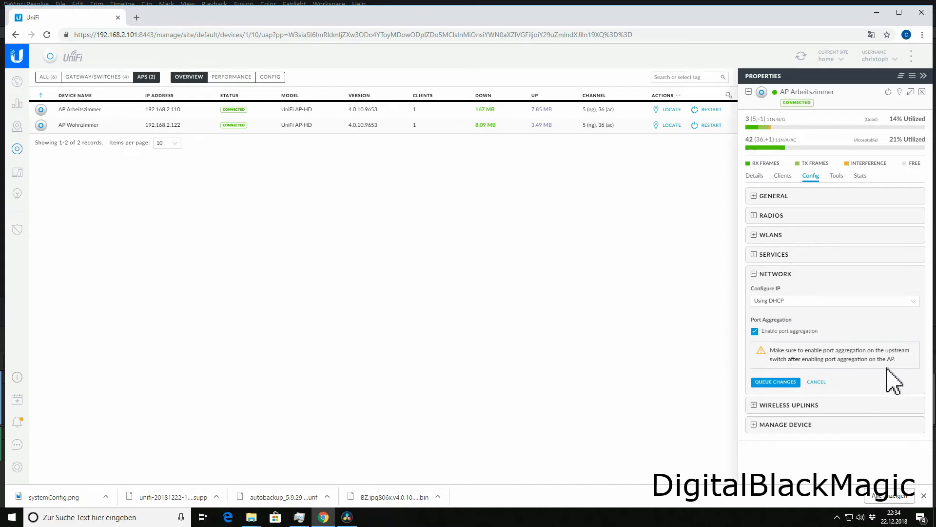
Step: Queue and apply the port aggregation change so the AP reprovisions
left_click(775, 381)
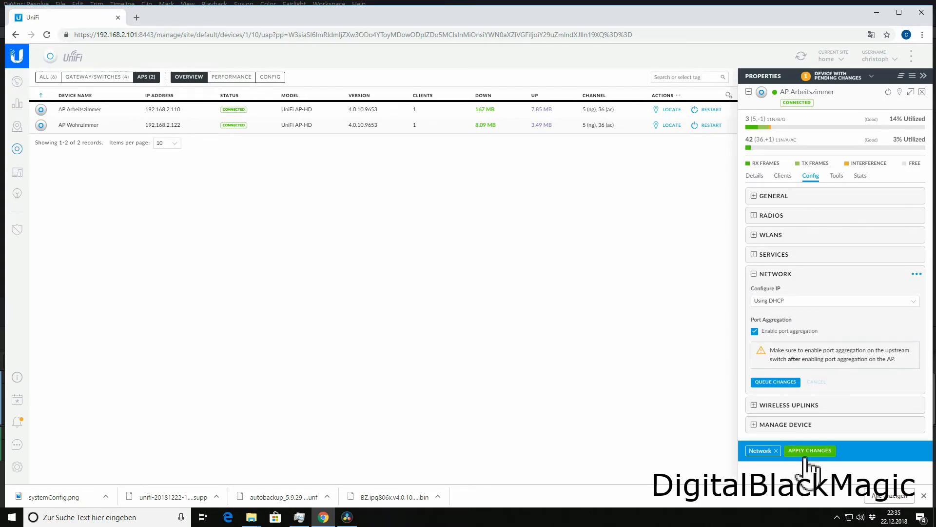
left_click(809, 451)
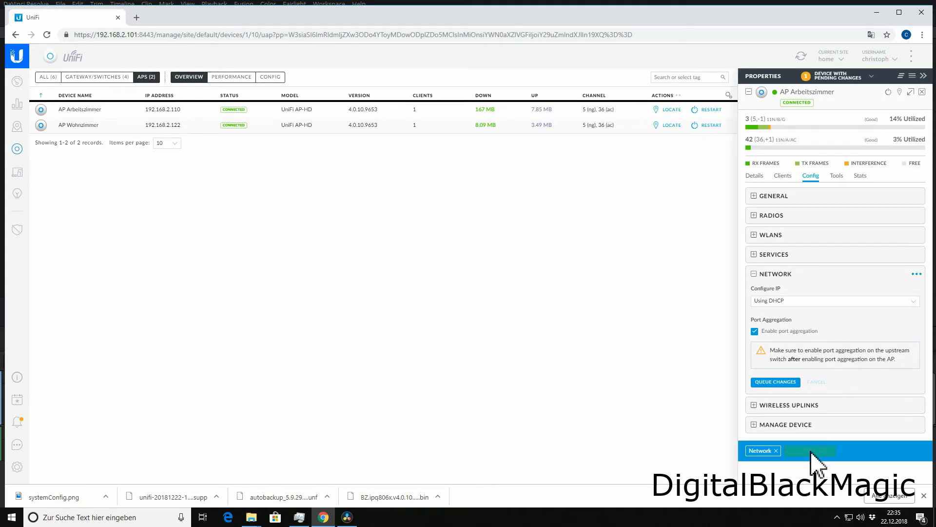
left_click(811, 450)
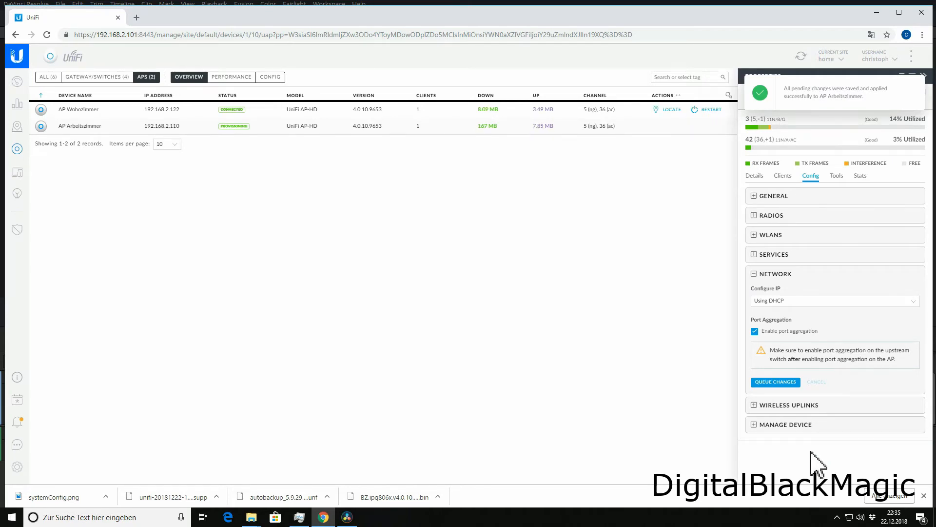
mouse_move(383, 194)
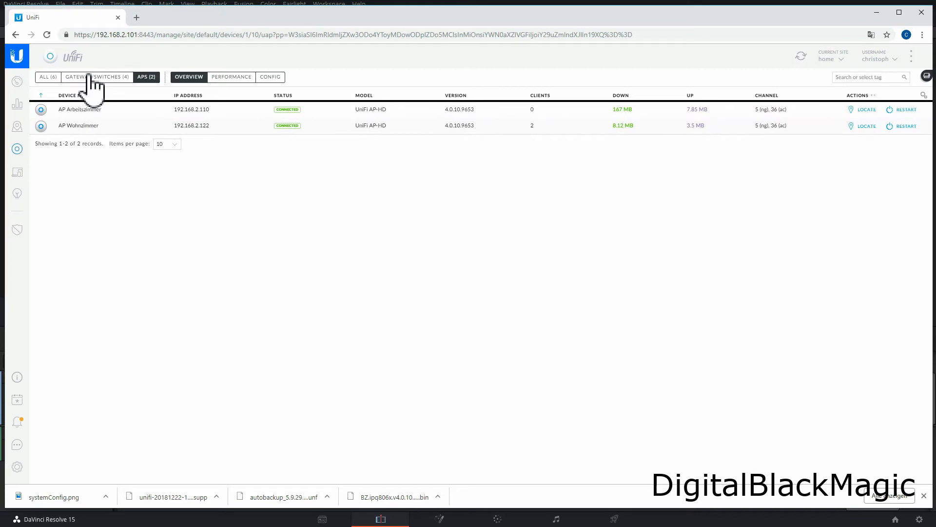
Step: Show the ports of SW Arbeitszimmer Schreibtisch from the Gateway/Switches list
left_click(95, 76)
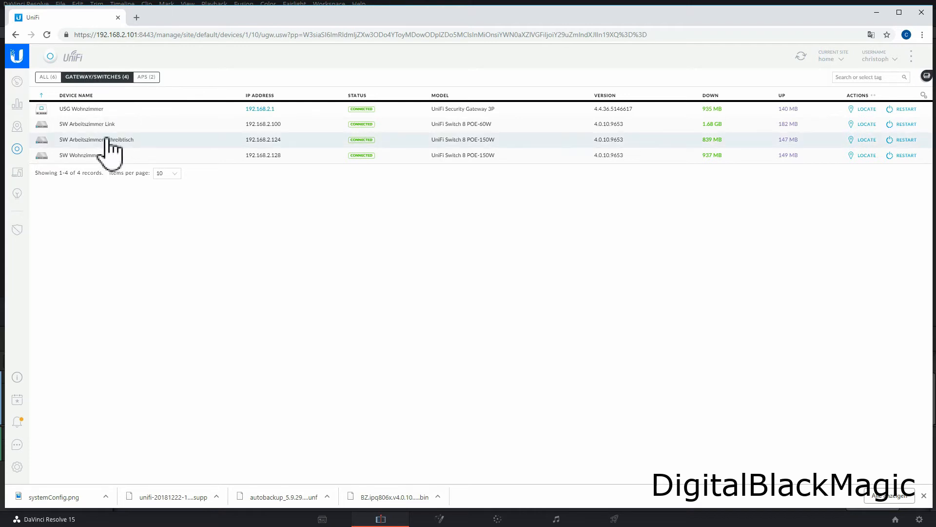
mouse_move(107, 152)
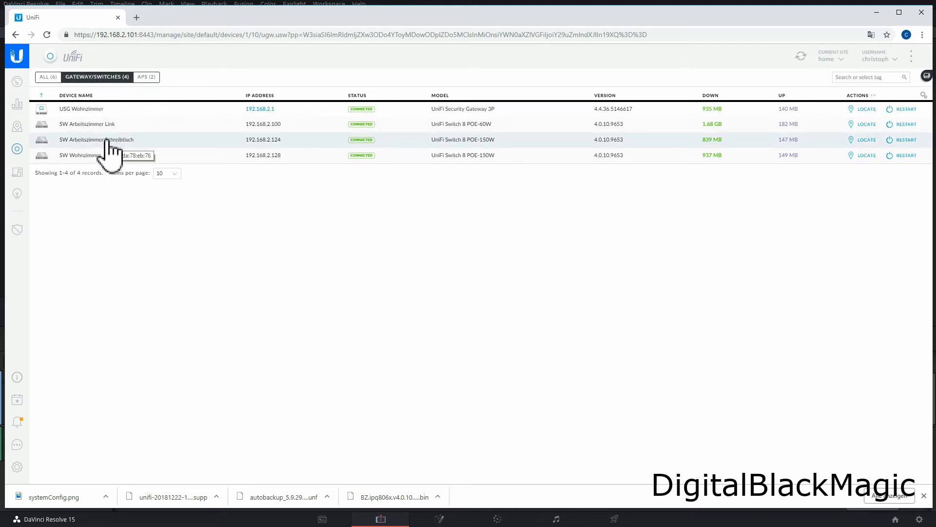
left_click(96, 140)
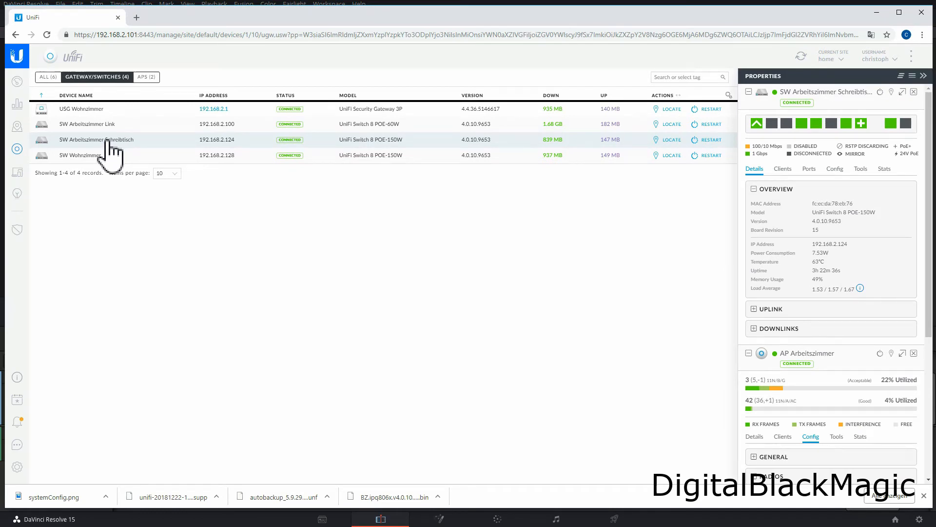
mouse_move(610, 277)
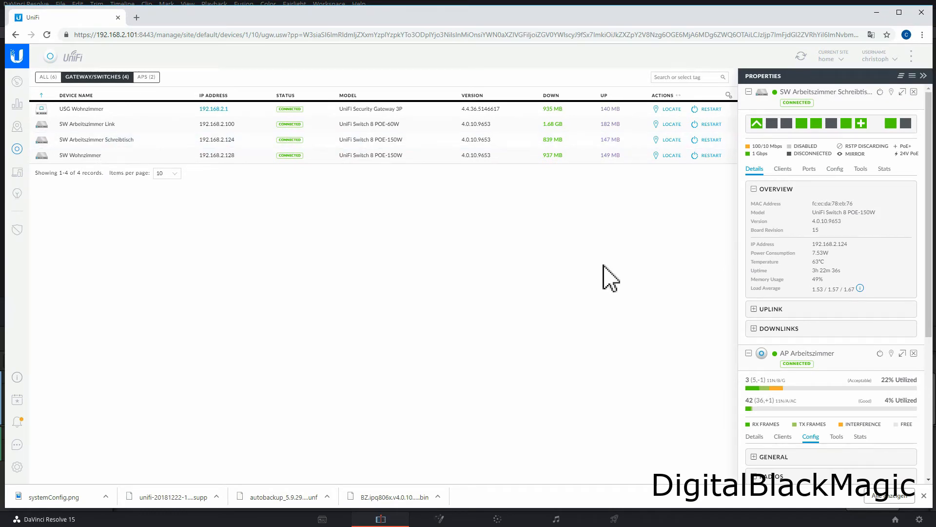
mouse_move(770, 331)
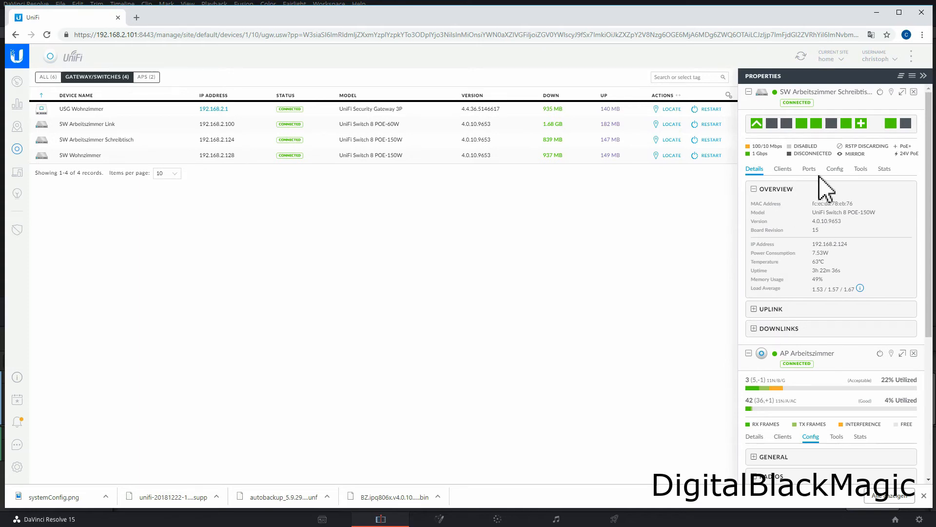
left_click(809, 169)
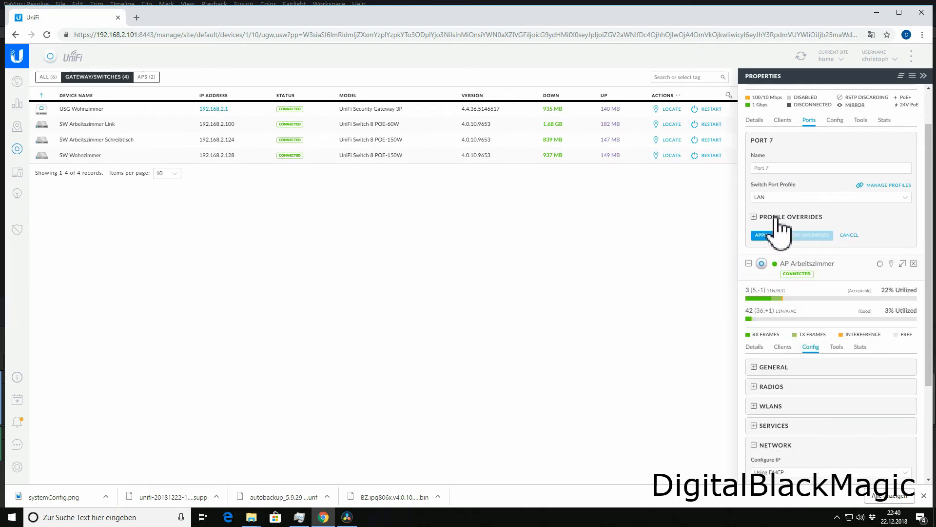
Step: Override port 7's profile to Aggregate with ports 7–8 and apply
left_click(754, 216)
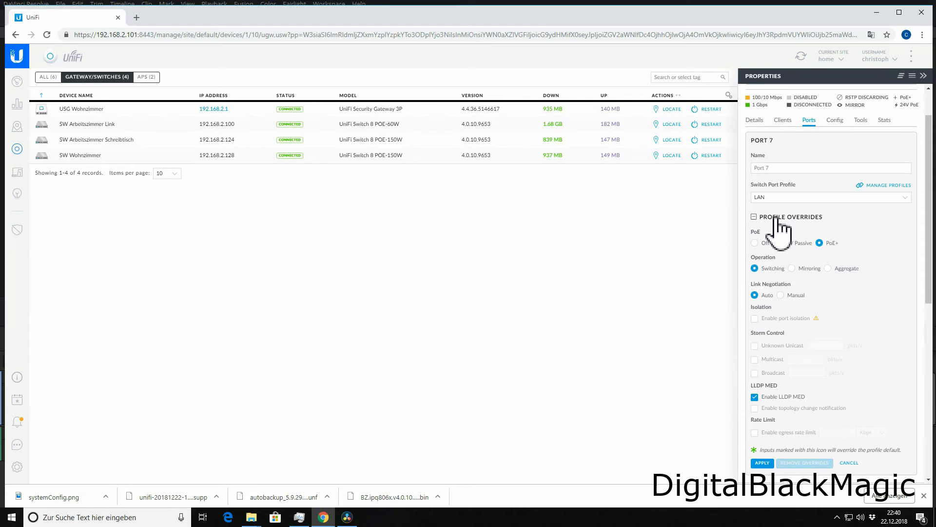
left_click(828, 243)
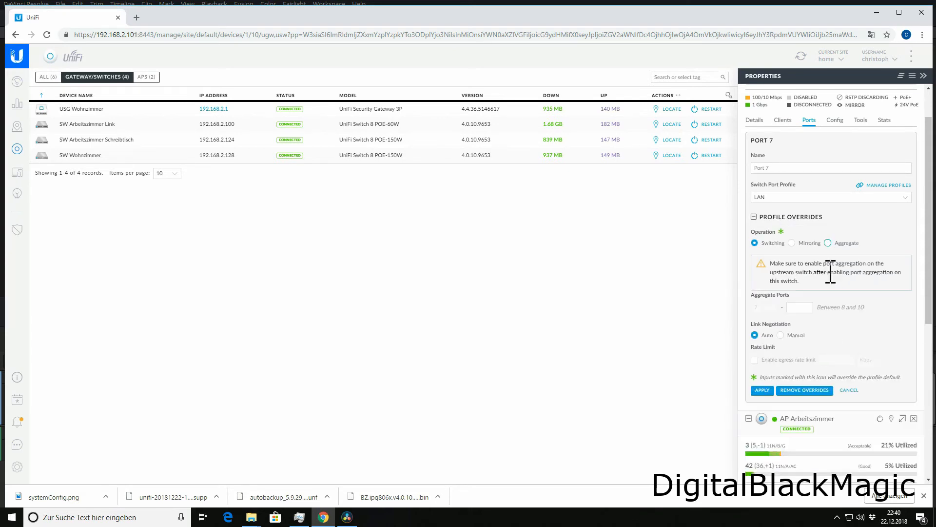
left_click(828, 243)
type("10")
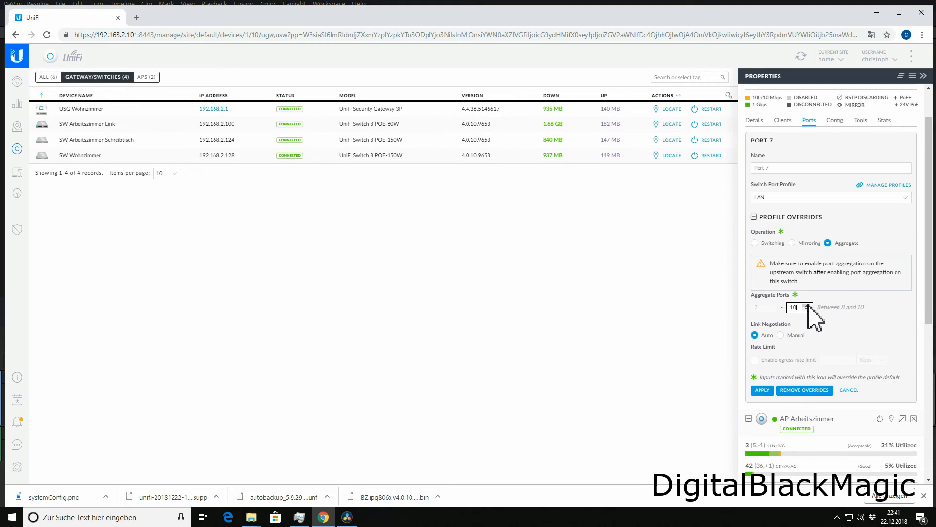
left_click(807, 309)
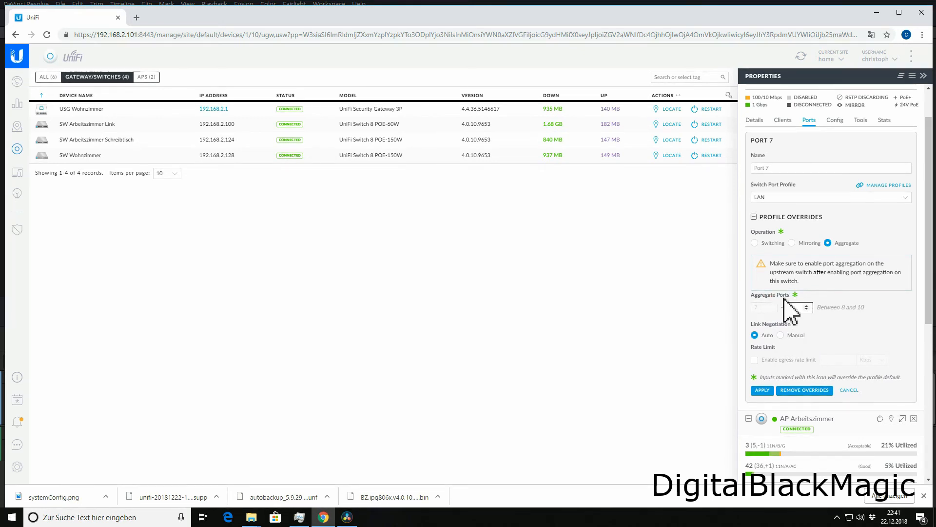
left_click(806, 304)
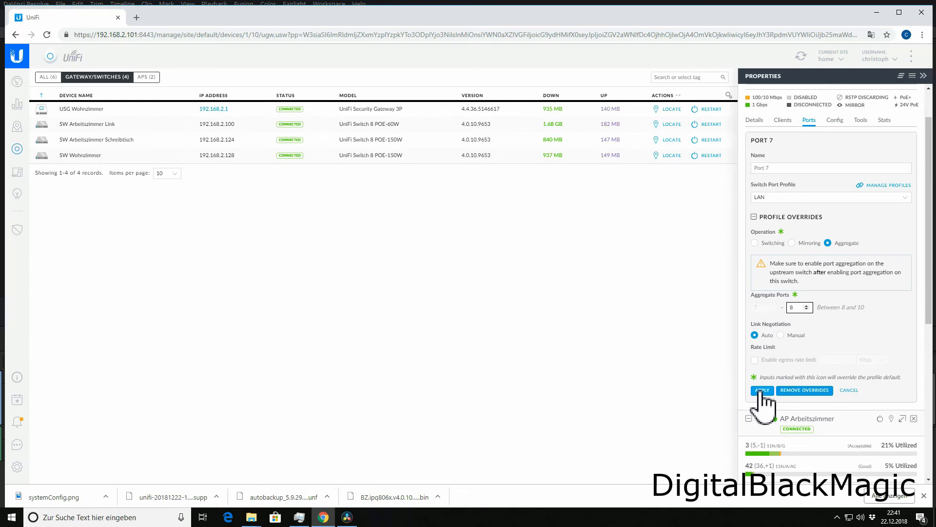
left_click(762, 390)
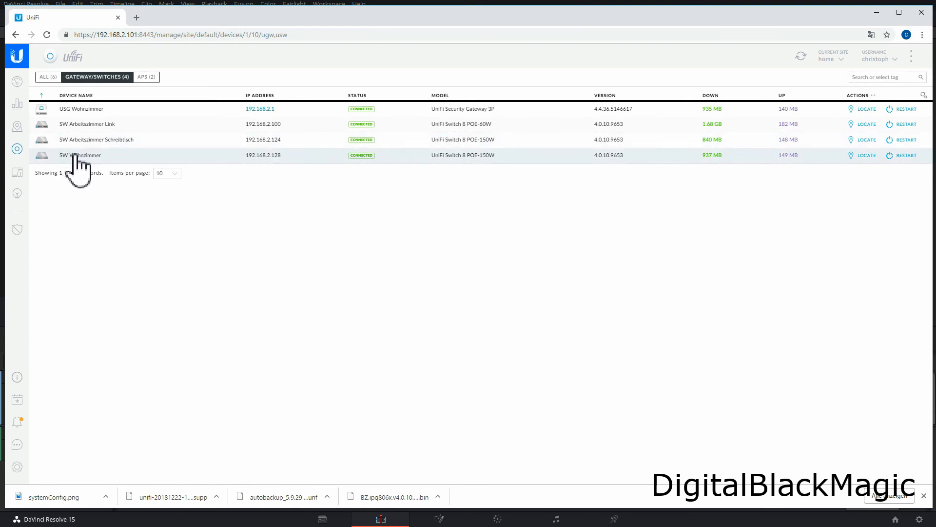
Step: Show the port list of SW Wohnzimmer with ports 2-3 aggregated
left_click(79, 155)
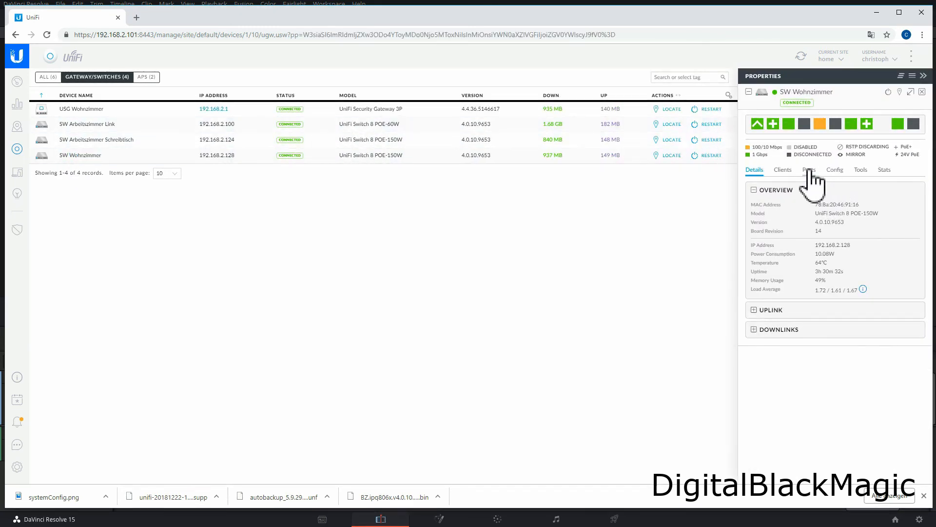
left_click(810, 170)
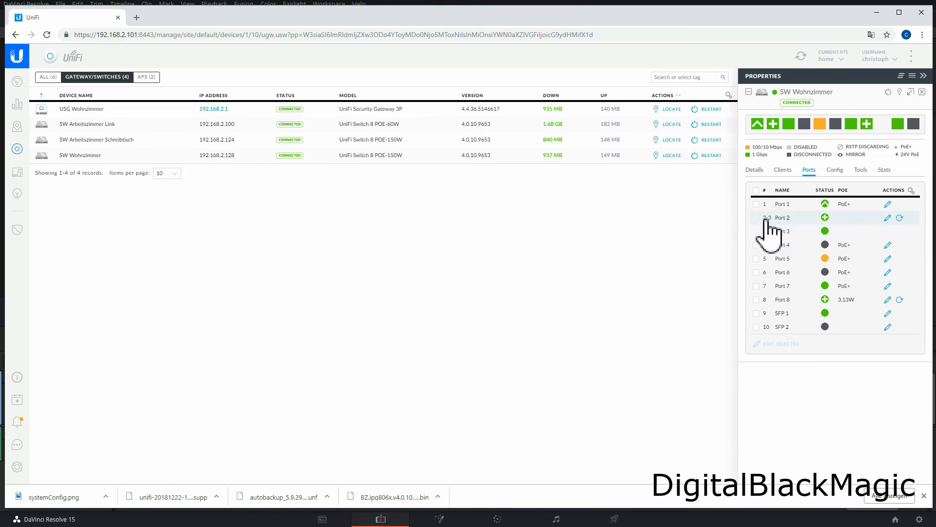
mouse_move(788, 233)
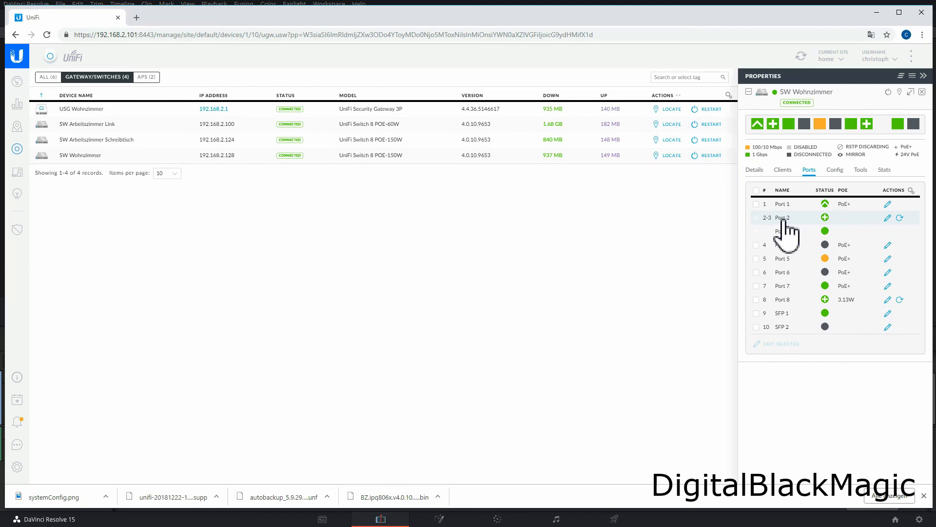
mouse_move(18, 125)
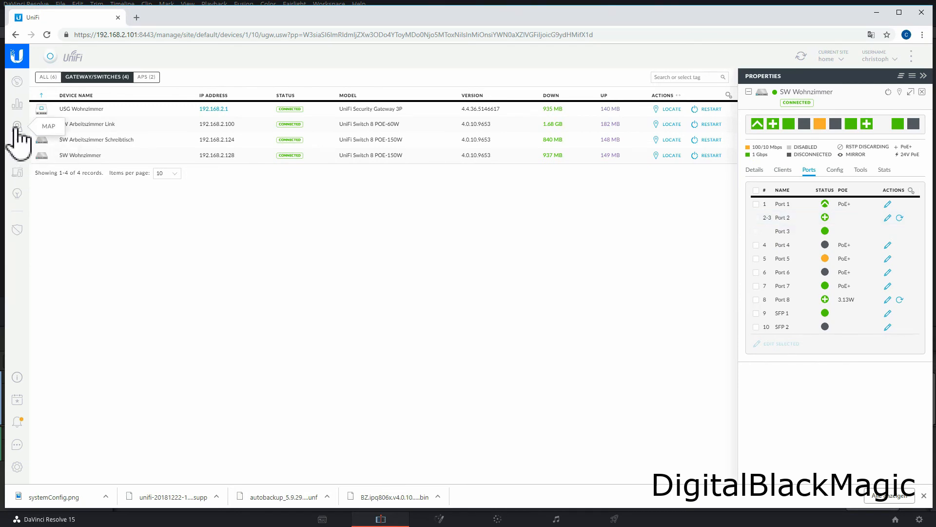
Step: Show the topology map with the access points linked at 2000 FDX
left_click(17, 126)
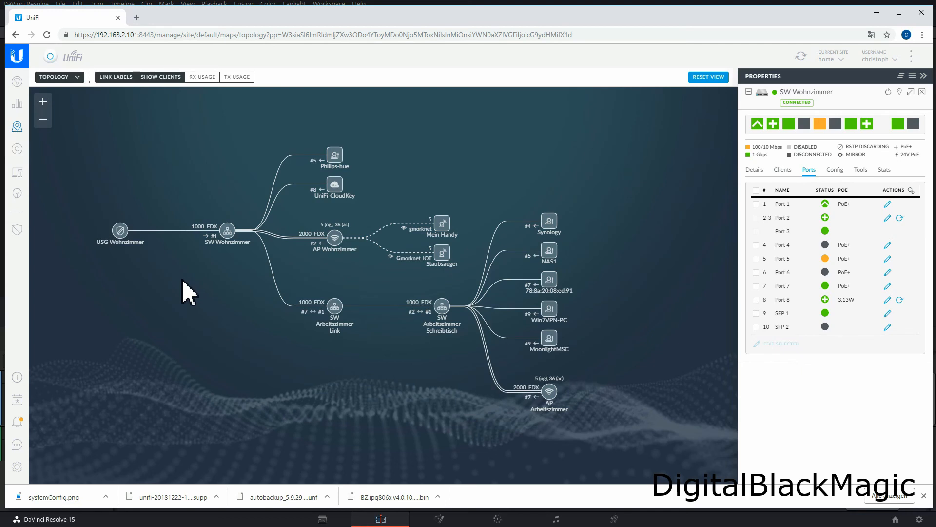
mouse_move(487, 400)
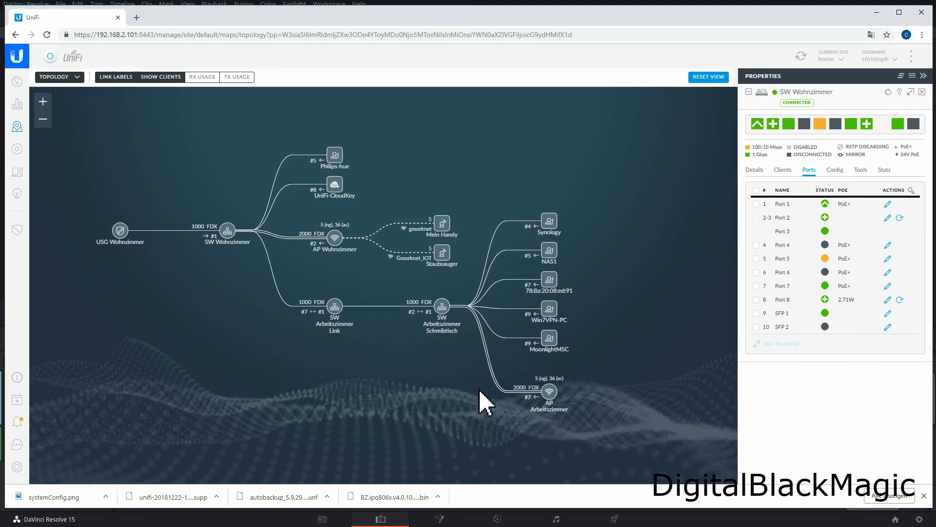